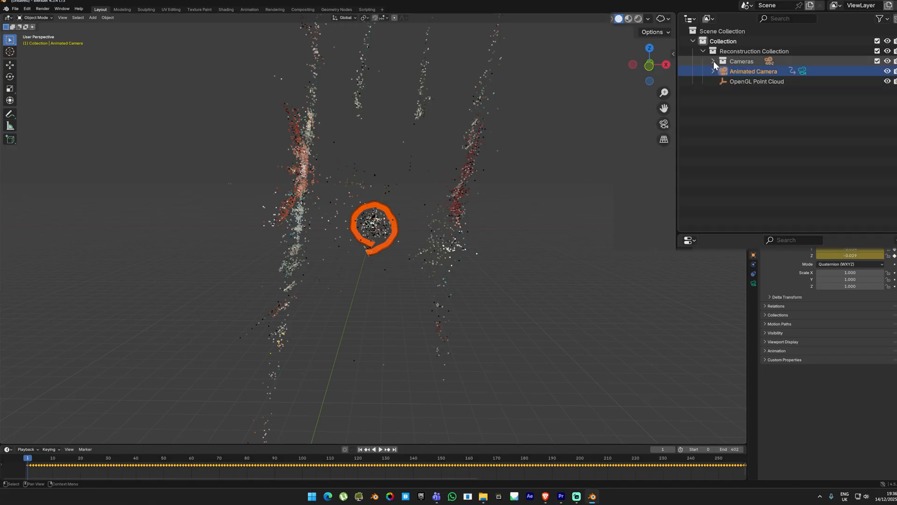
Parent the Animated Camera to the OpenGL Point Cloud and find the camera by searching 'anim' in the outliner.
{"action": "left_click", "coordinate": [756, 81]}
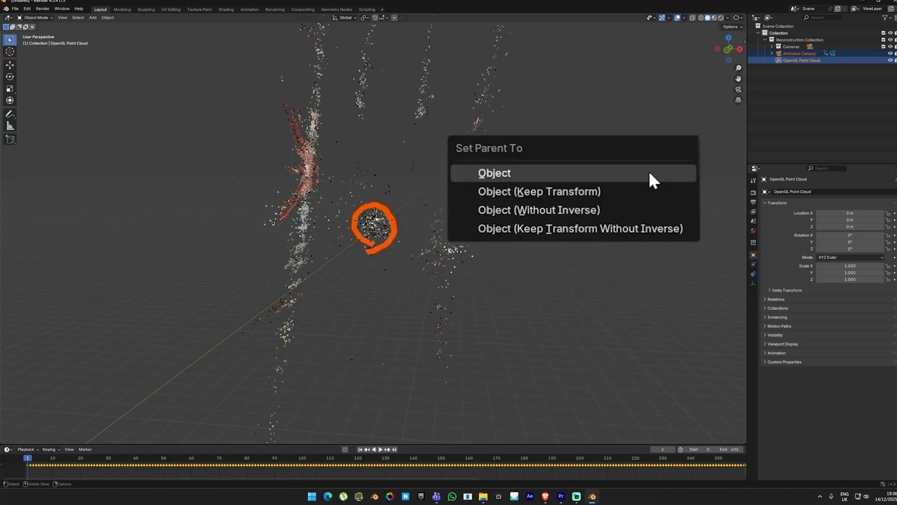
{"action": "left_click", "coordinate": [493, 173]}
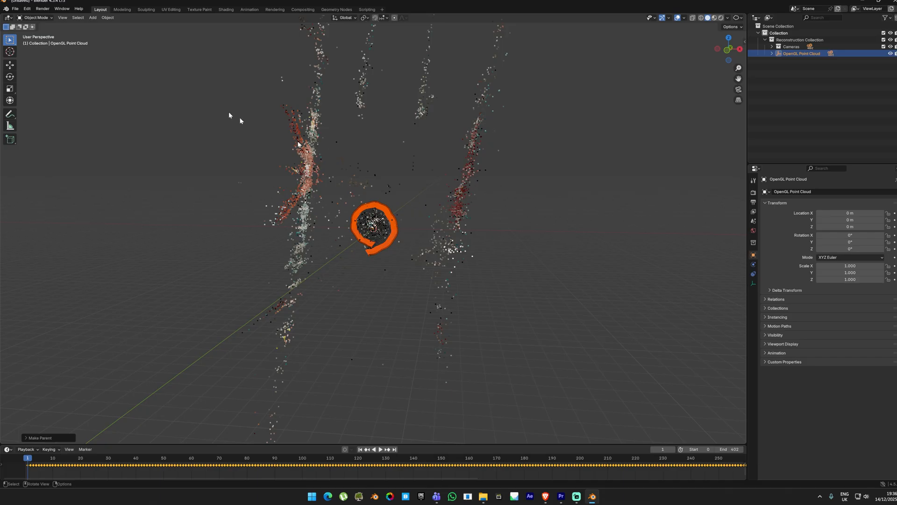
{"action": "left_click", "coordinate": [10, 77]}
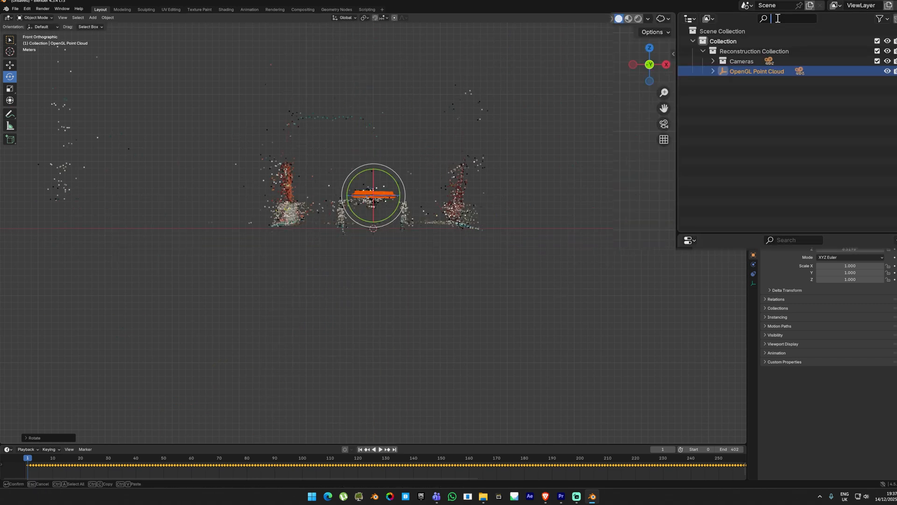
{"action": "type", "text": "anim"}
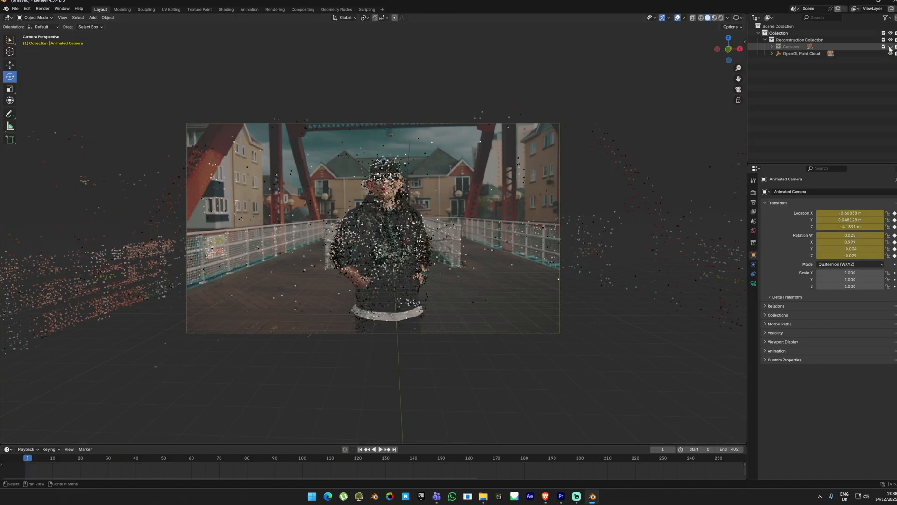
{"action": "left_click", "coordinate": [377, 448]}
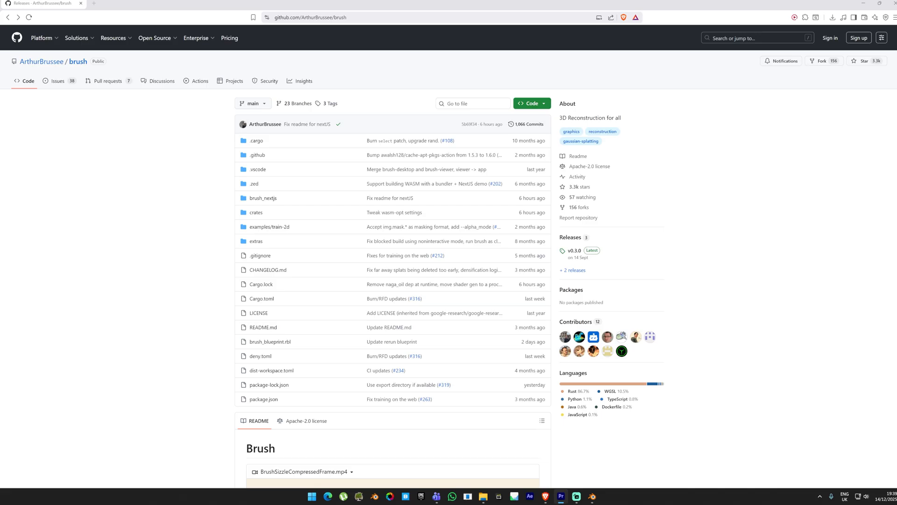
{"action": "mouse_move", "coordinate": [892, 233]}
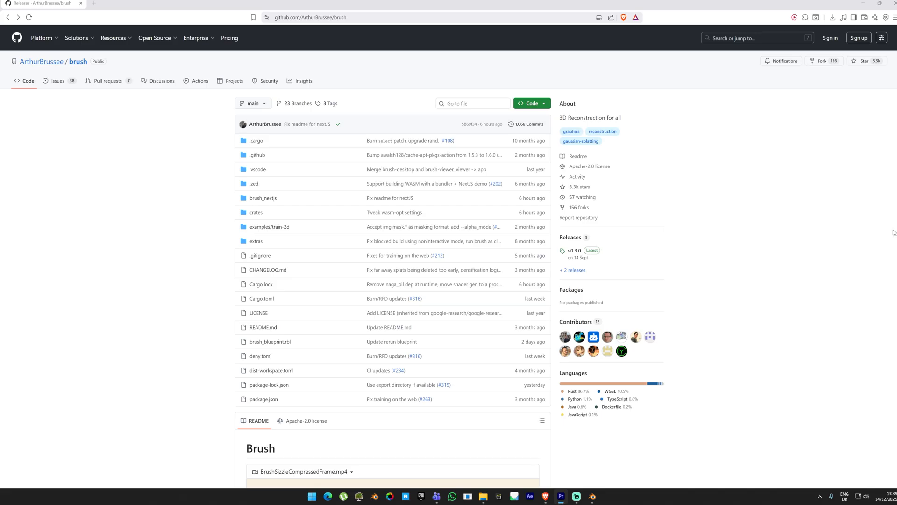
Download the Brush 0.3.0 x64 Windows zip from Releases into a new 06 BRUSH folder and extract it.
{"action": "left_click", "coordinate": [574, 251]}
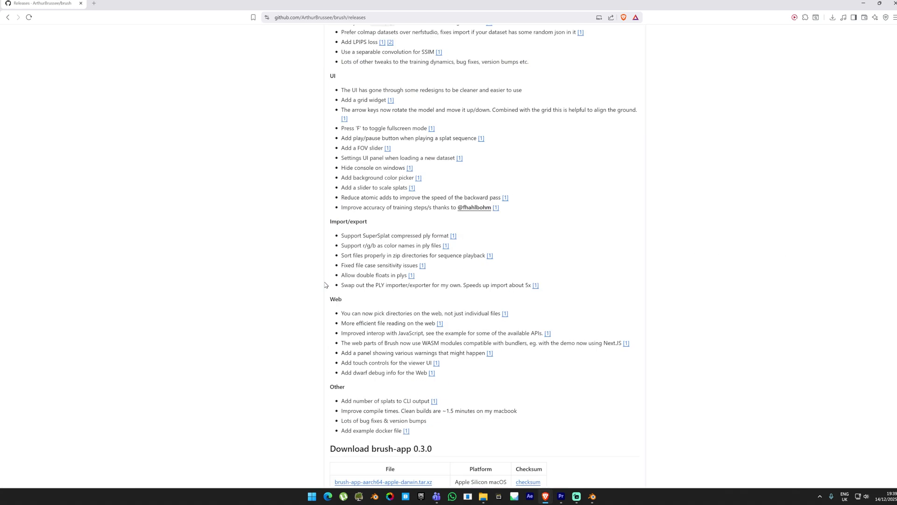
{"action": "scroll", "scroll_direction": "down", "scroll_amount": 3}
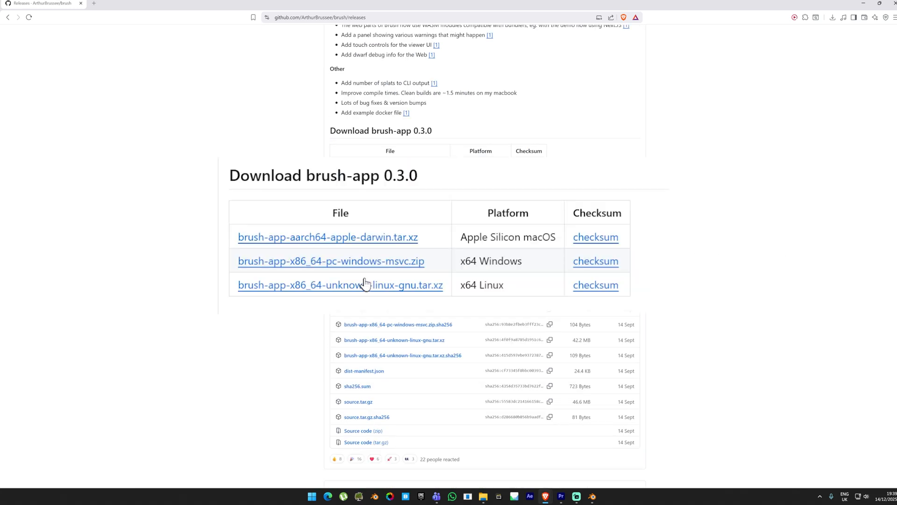
{"action": "left_click", "coordinate": [329, 261]}
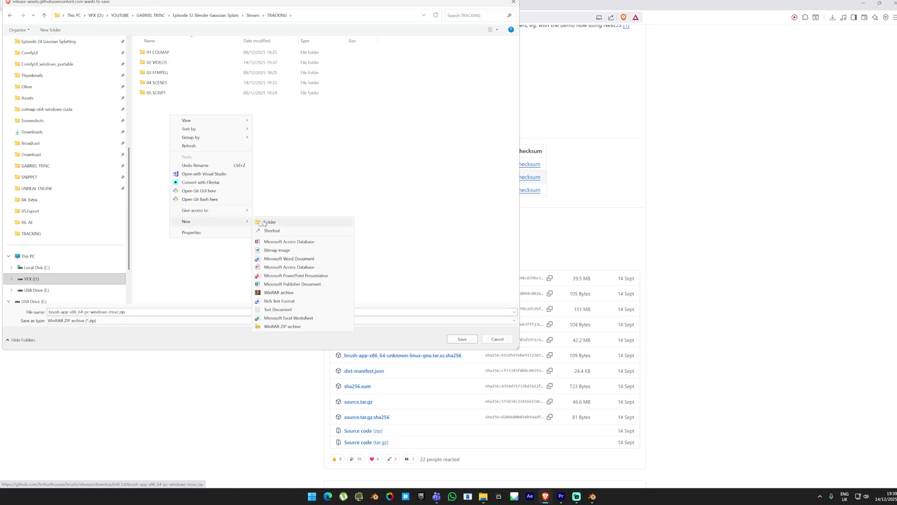
{"action": "left_click", "coordinate": [269, 223]}
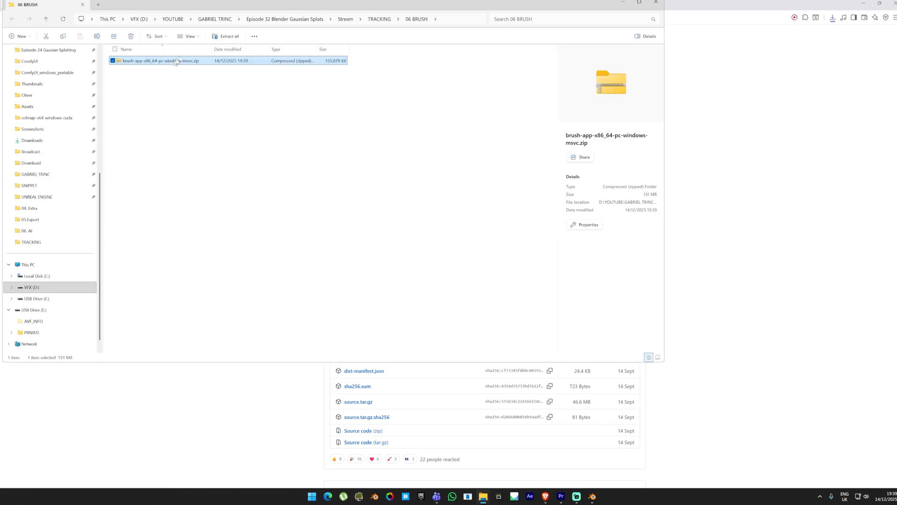
{"action": "left_click", "coordinate": [228, 36]}
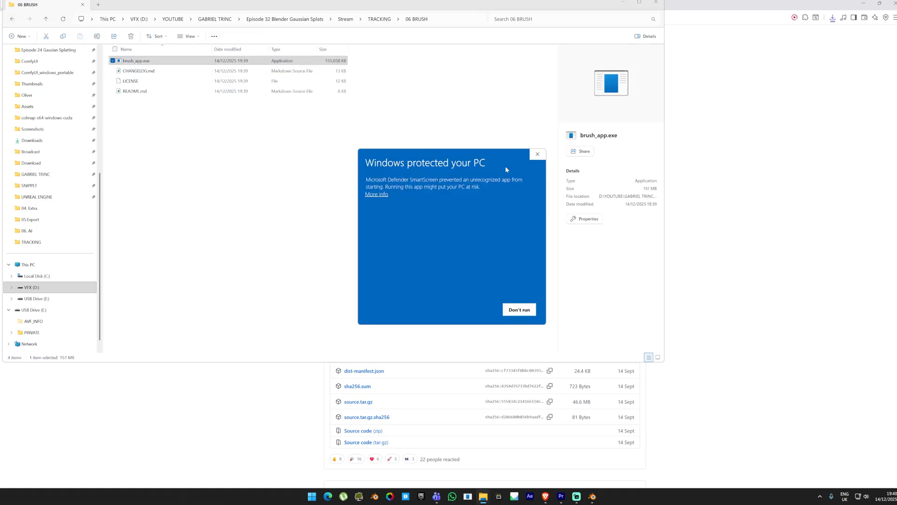
Launch brush_app.exe past SmartScreen and load the TEST FOOTAGE folder as the dataset directory.
{"action": "left_click", "coordinate": [518, 310]}
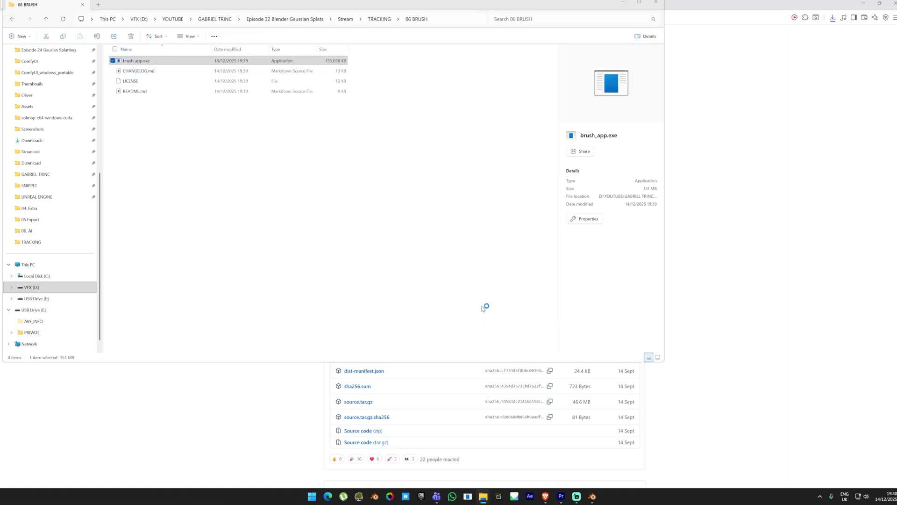
{"action": "left_click", "coordinate": [49, 62]}
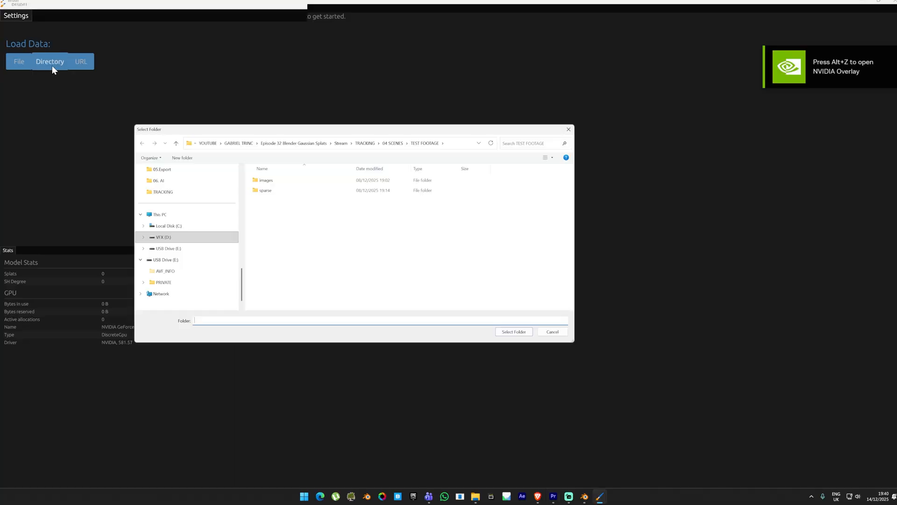
{"action": "left_click", "coordinate": [265, 179]}
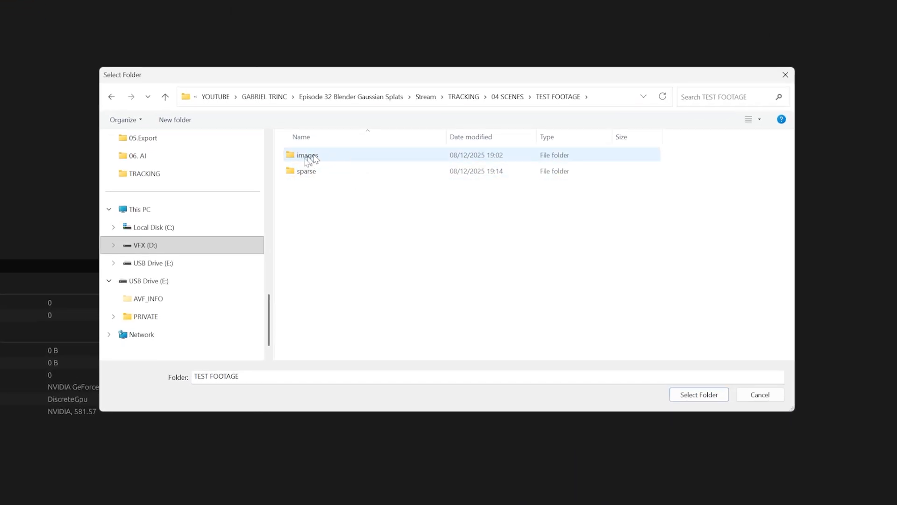
{"action": "left_click", "coordinate": [307, 170]}
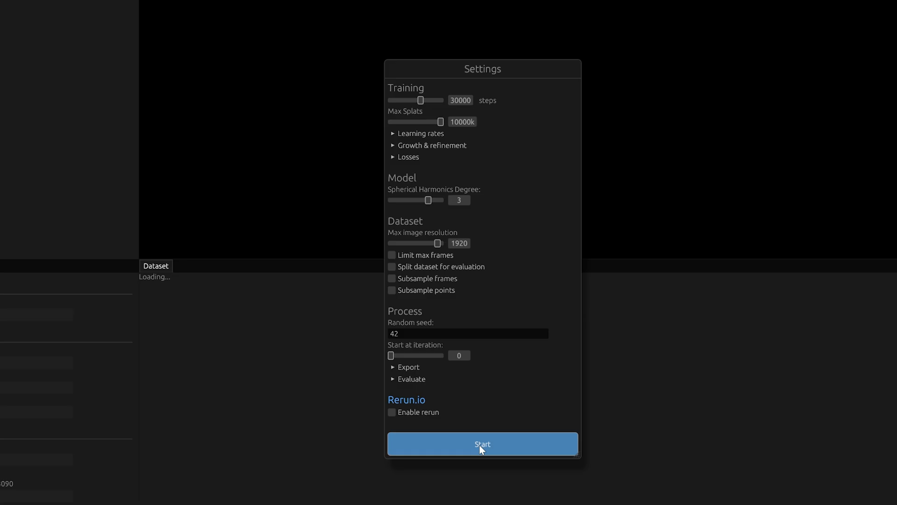
Start splat training, let it reach about 27000 steps, then pause training from the Controls panel.
{"action": "left_click", "coordinate": [482, 443]}
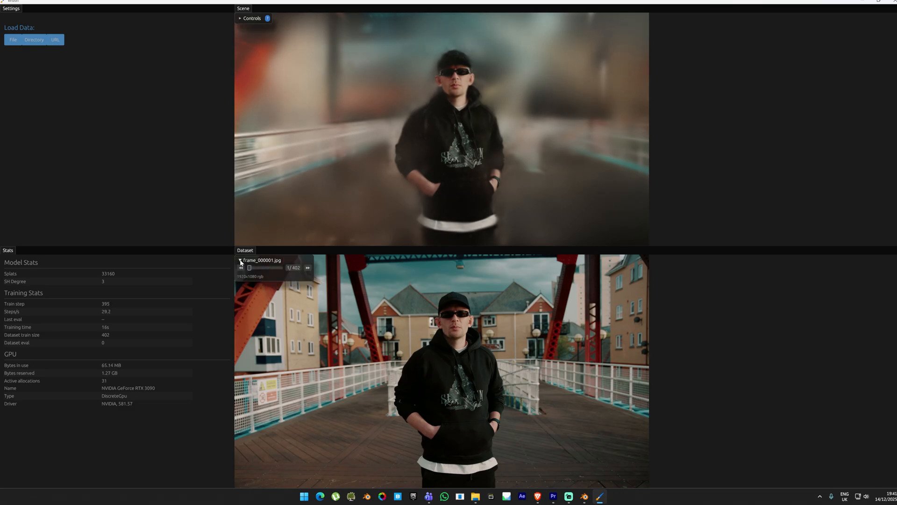
{"action": "left_click", "coordinate": [240, 259]}
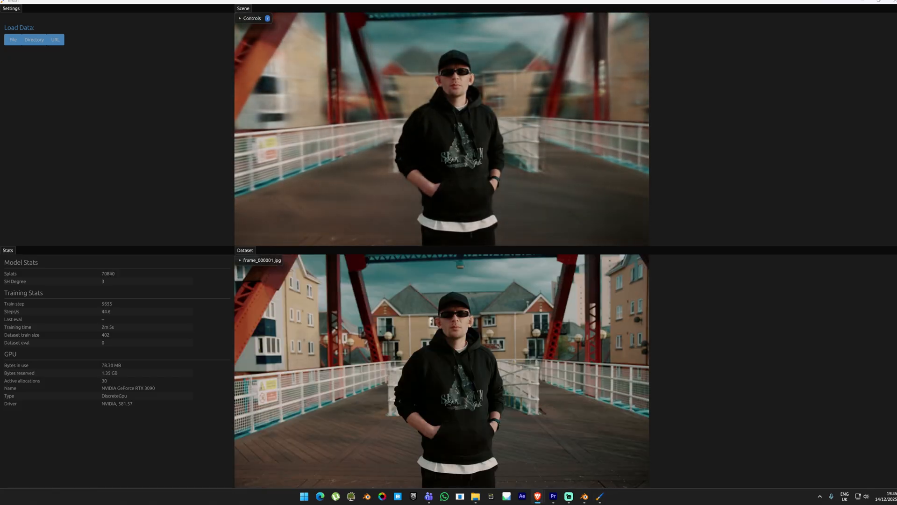
{"action": "left_click", "coordinate": [240, 18]}
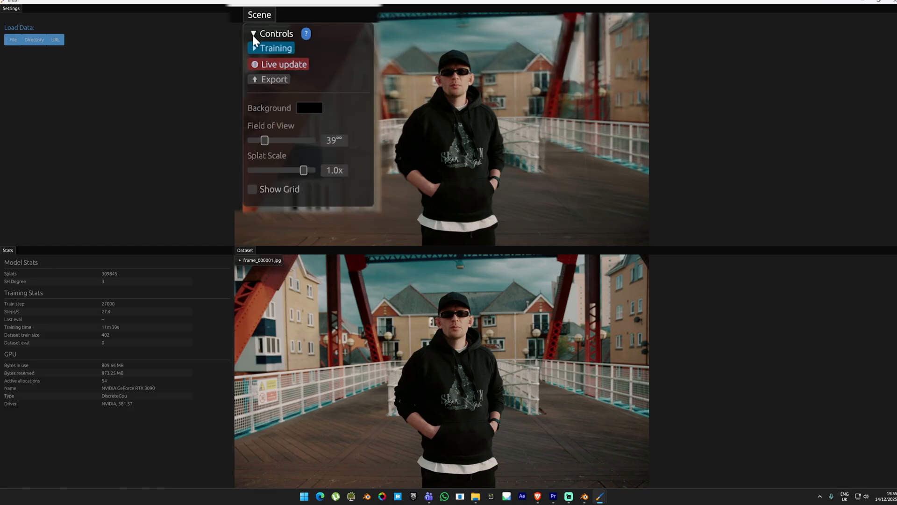
{"action": "left_click", "coordinate": [274, 79]}
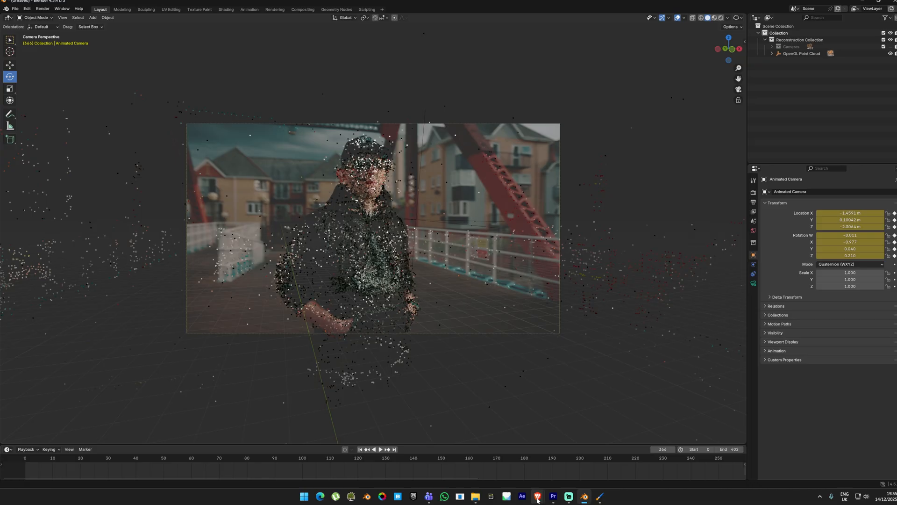
Download 3dgs_render_by_kiri_engine_4.0.0.zip from the releases page into the Stream project folder.
{"action": "left_click", "coordinate": [534, 497]}
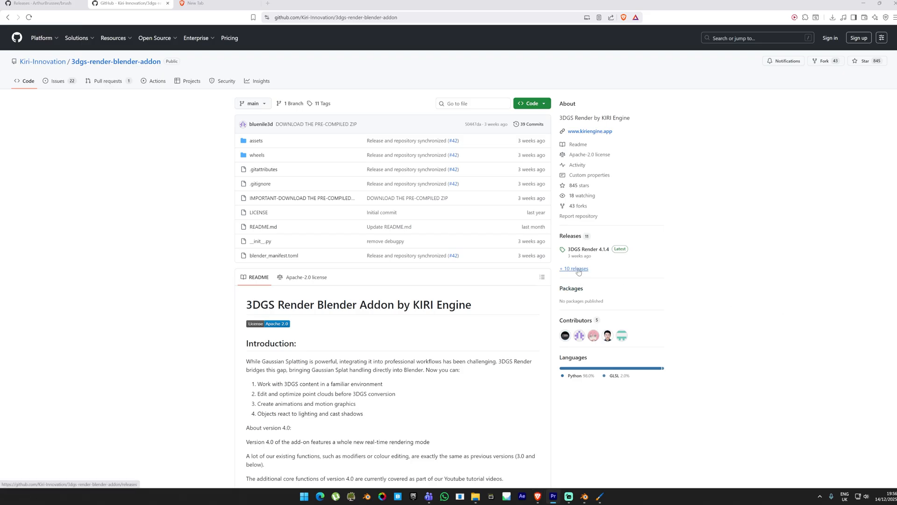
{"action": "left_click", "coordinate": [574, 269]}
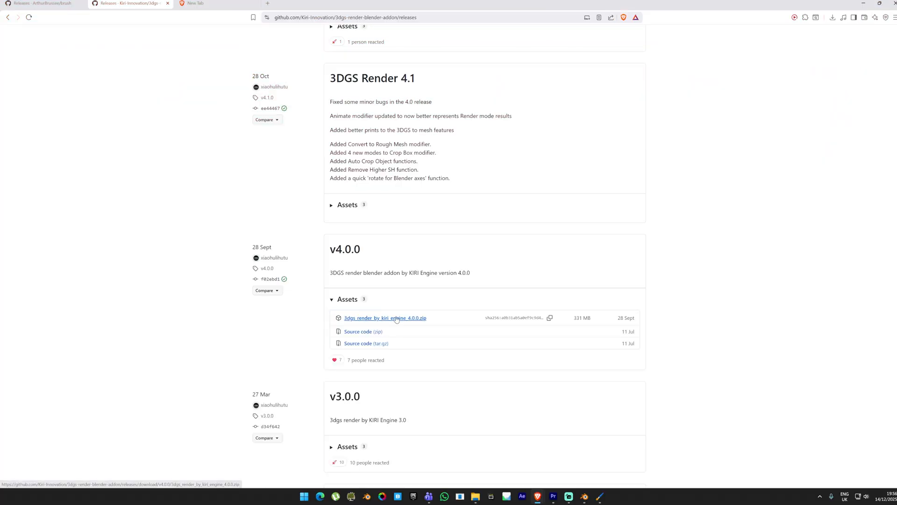
{"action": "left_click", "coordinate": [384, 318]}
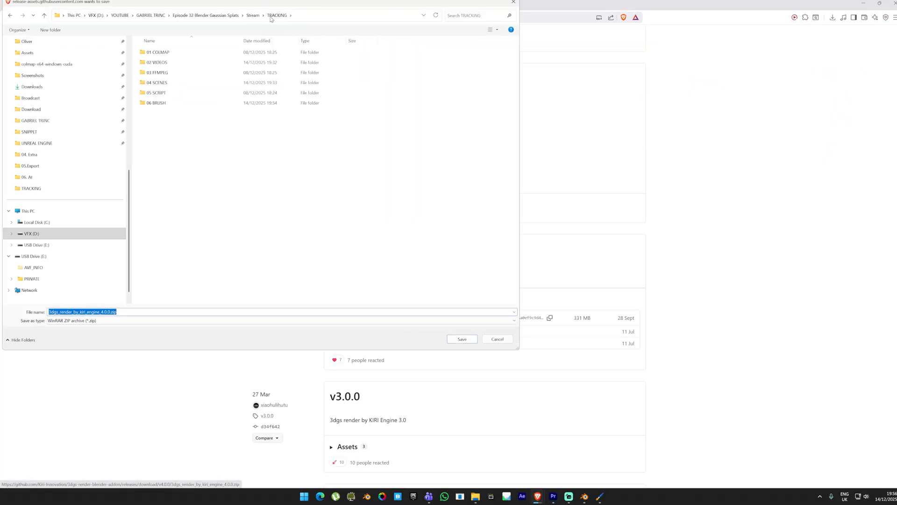
{"action": "left_click", "coordinate": [461, 338]}
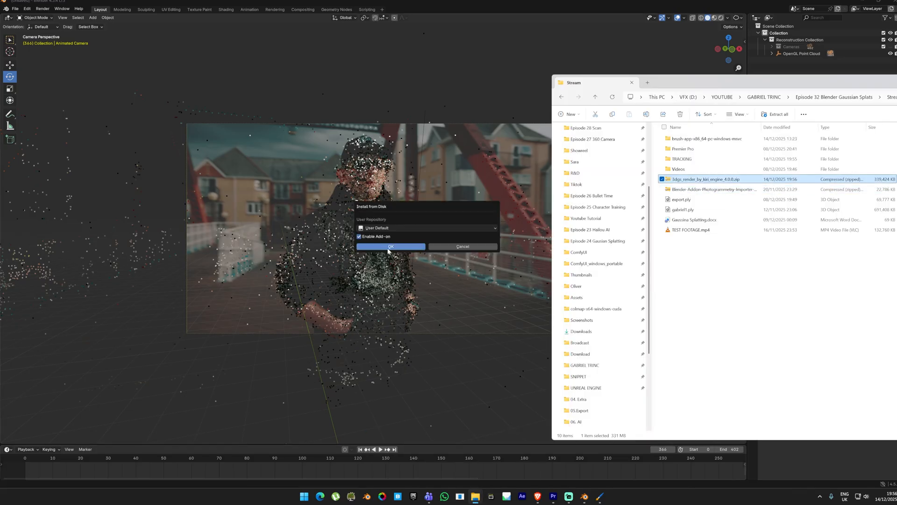
Install the KIRI 3DGS add-on and import gabriel1.ply through its 3DGS Render sidebar panel.
{"action": "left_click", "coordinate": [391, 246]}
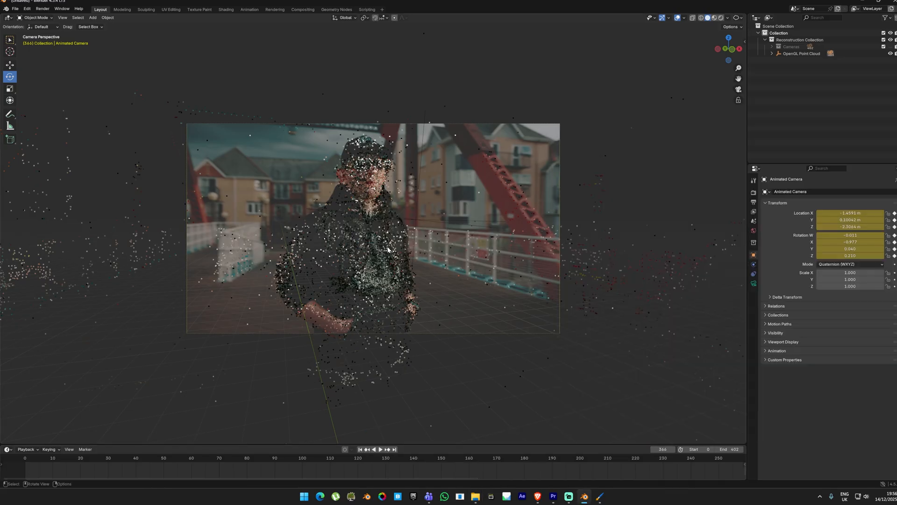
{"action": "key", "text": "n"}
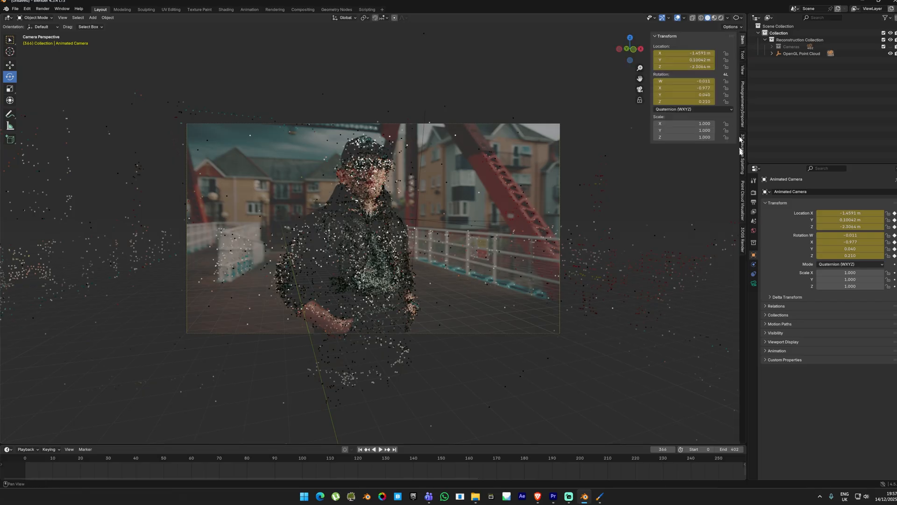
{"action": "left_click", "coordinate": [743, 243]}
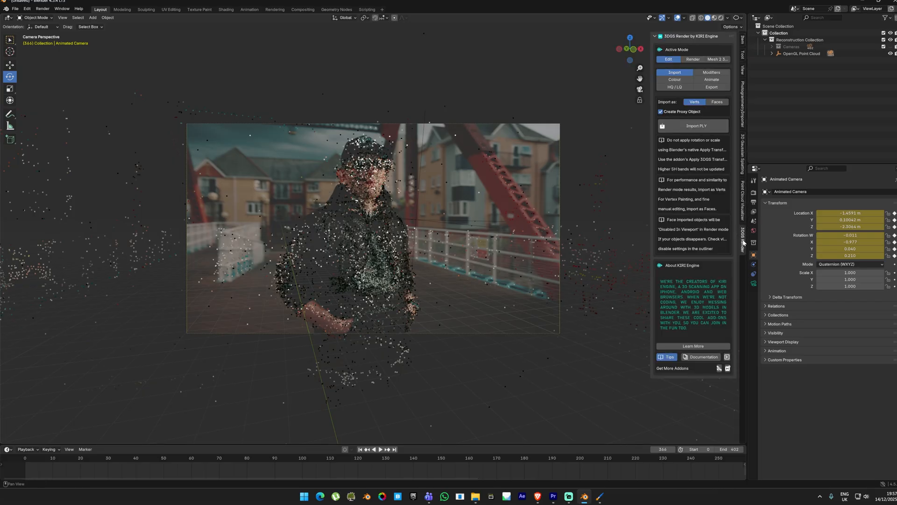
{"action": "left_click", "coordinate": [695, 126]}
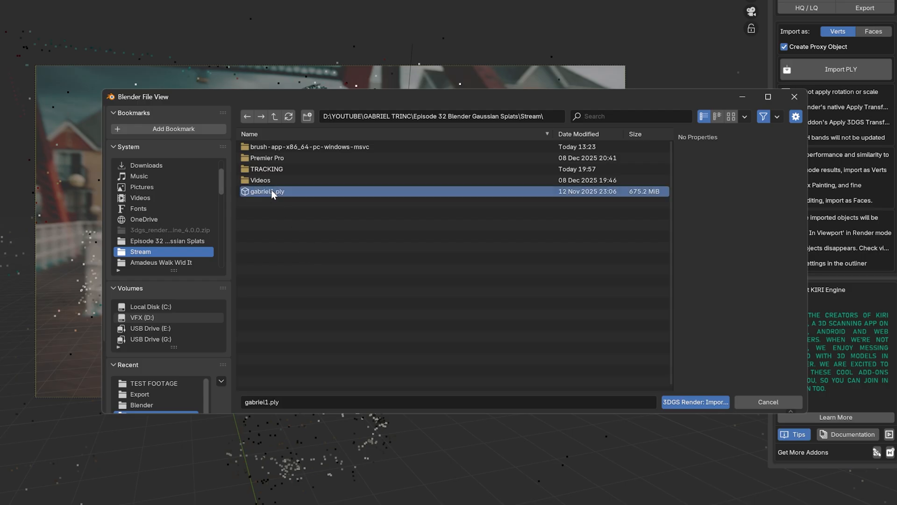
{"action": "left_click", "coordinate": [694, 402]}
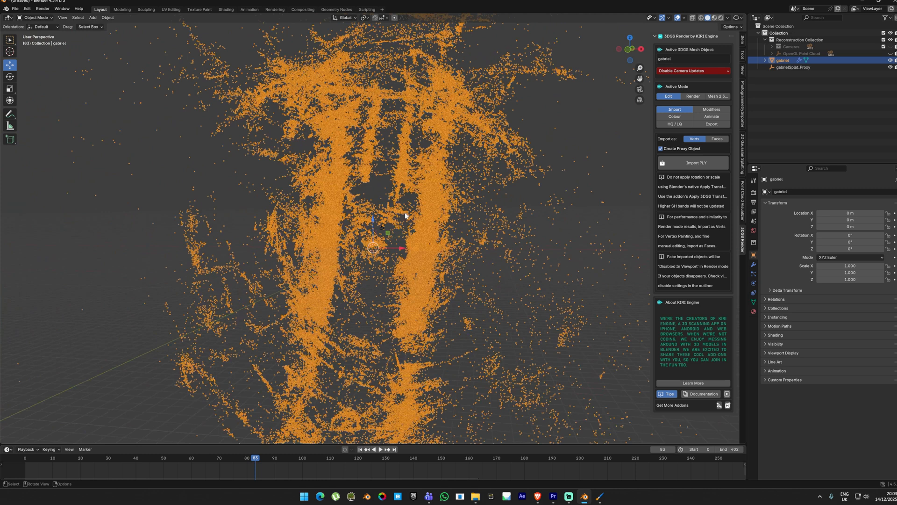
{"action": "mouse_move", "coordinate": [404, 216]}
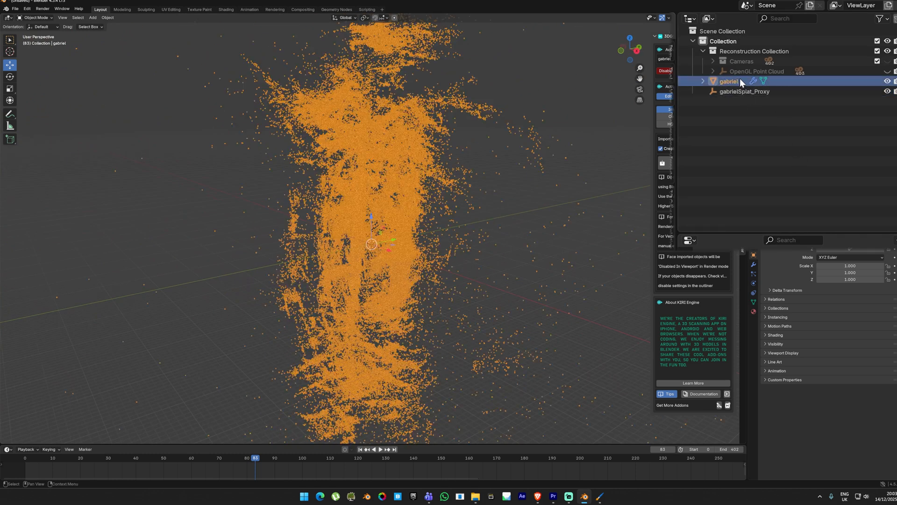
Parent the gabriel splat to the OpenGL Point Cloud using Object (Without Inverse).
{"action": "left_click", "coordinate": [756, 71]}
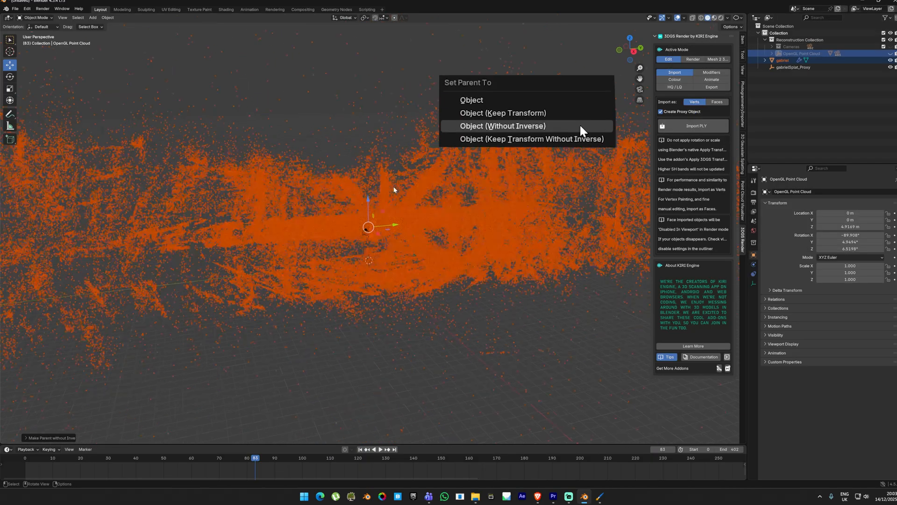
{"action": "left_click", "coordinate": [501, 126]}
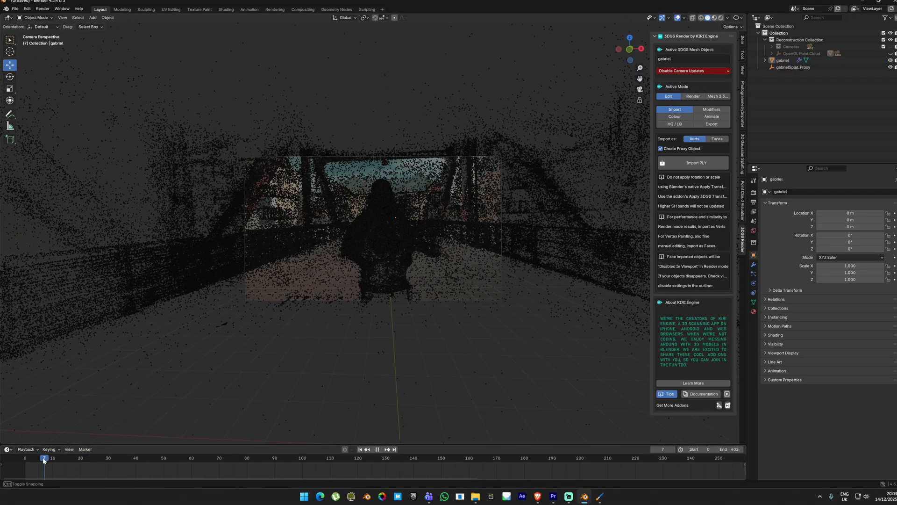
Switch to the exported splat scene showing the man on the bridge through the camera.
{"action": "left_click", "coordinate": [373, 448]}
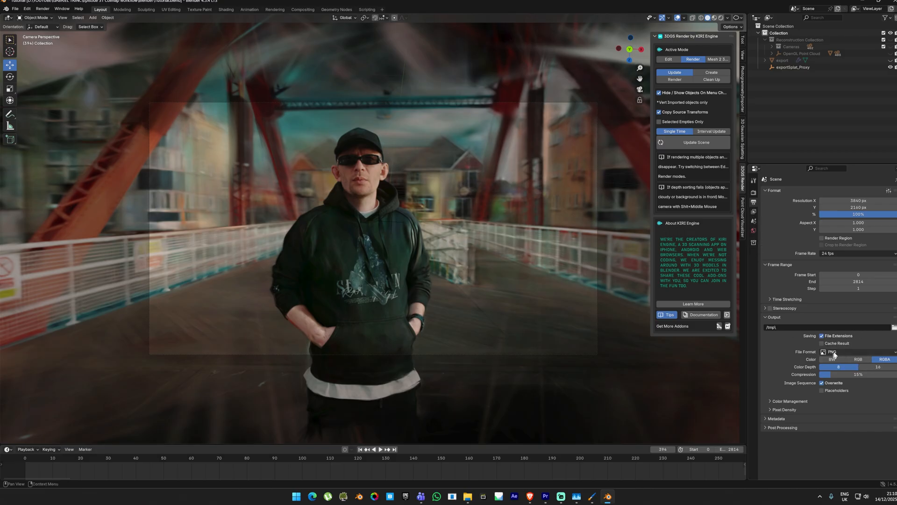
Keep PNG output, enable Render Animation and Color Pass, and set the End frame to 402.
{"action": "left_click", "coordinate": [855, 351]}
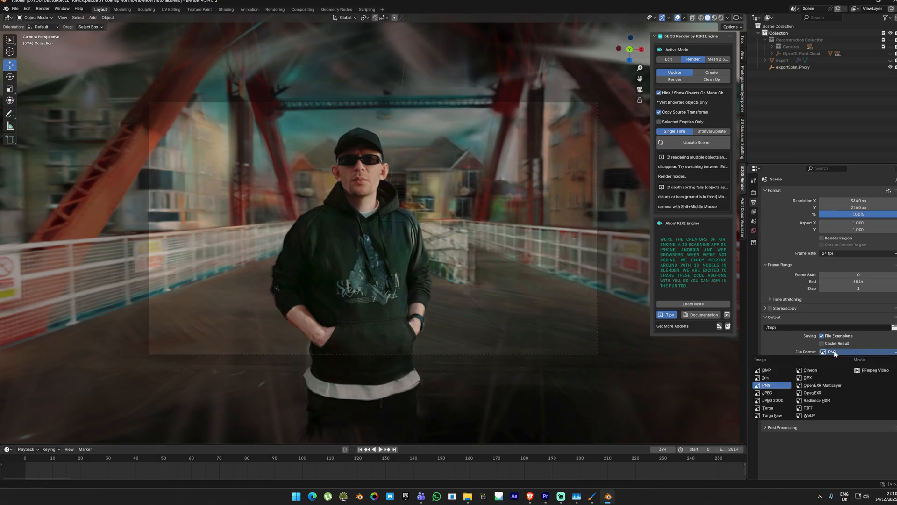
{"action": "left_click", "coordinate": [766, 385]}
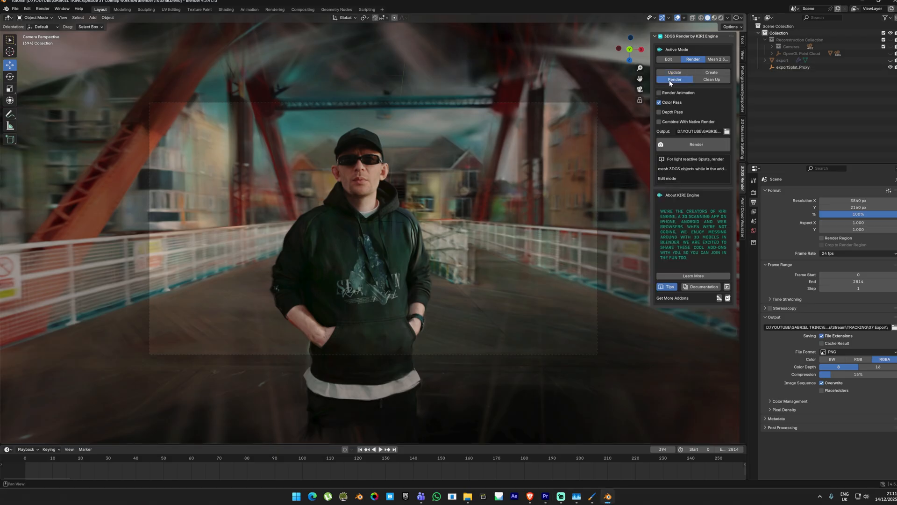
{"action": "left_click", "coordinate": [658, 93]}
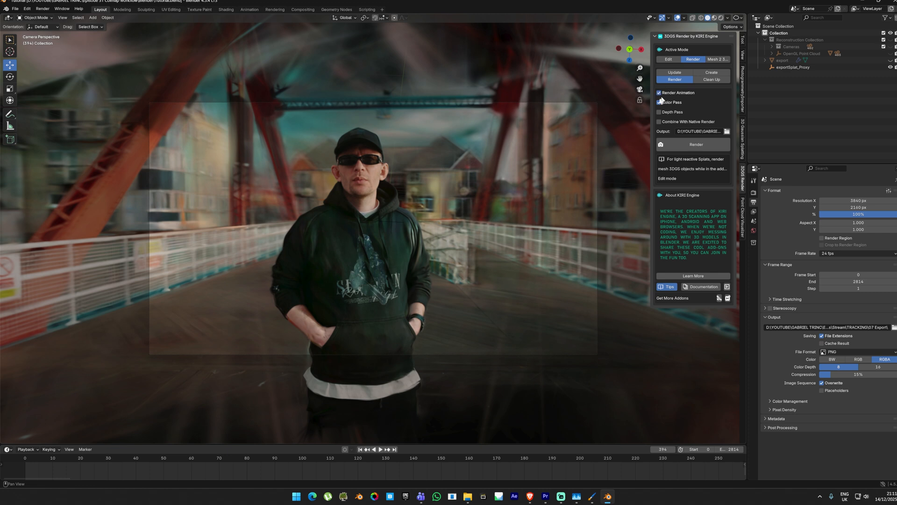
{"action": "left_click", "coordinate": [659, 101]}
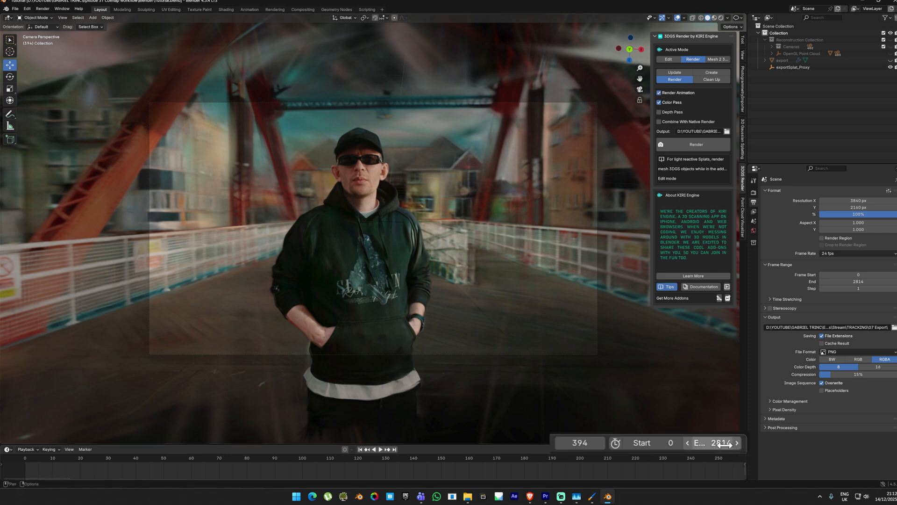
{"action": "left_click", "coordinate": [718, 442]}
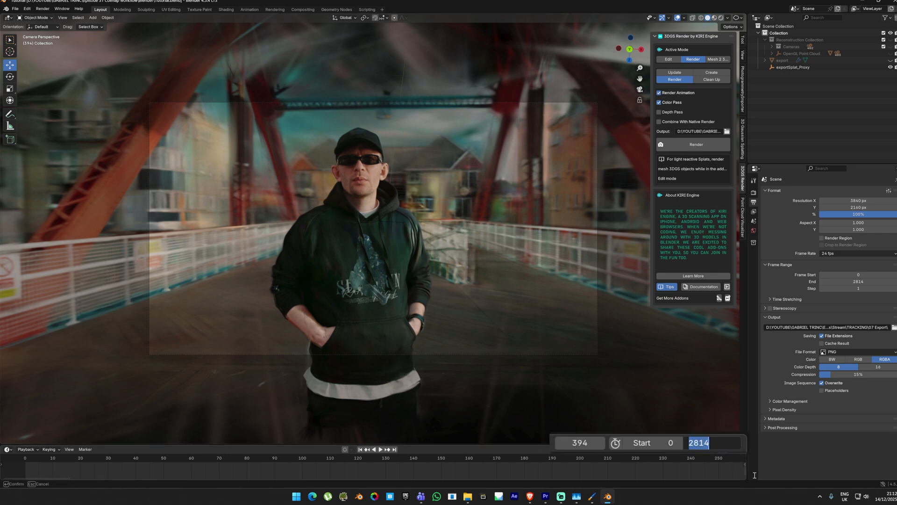
{"action": "type", "text": "402"}
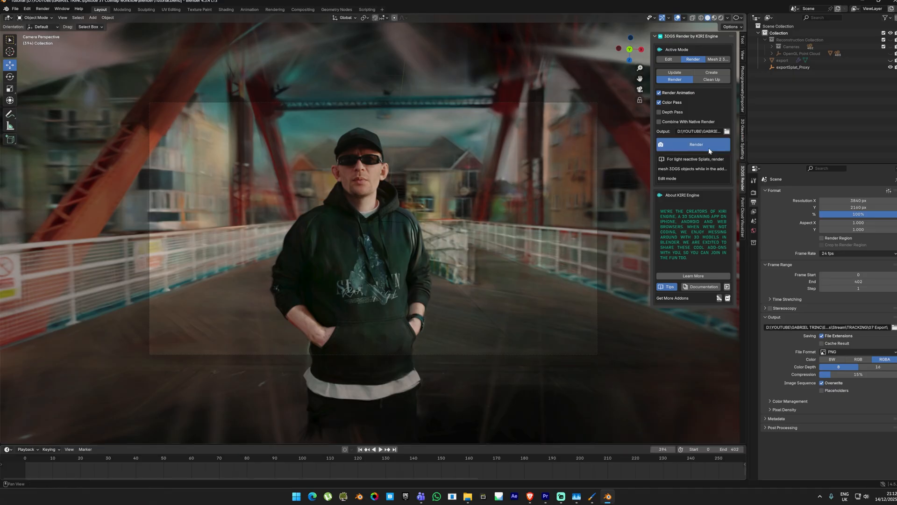
{"action": "mouse_move", "coordinate": [467, 496]}
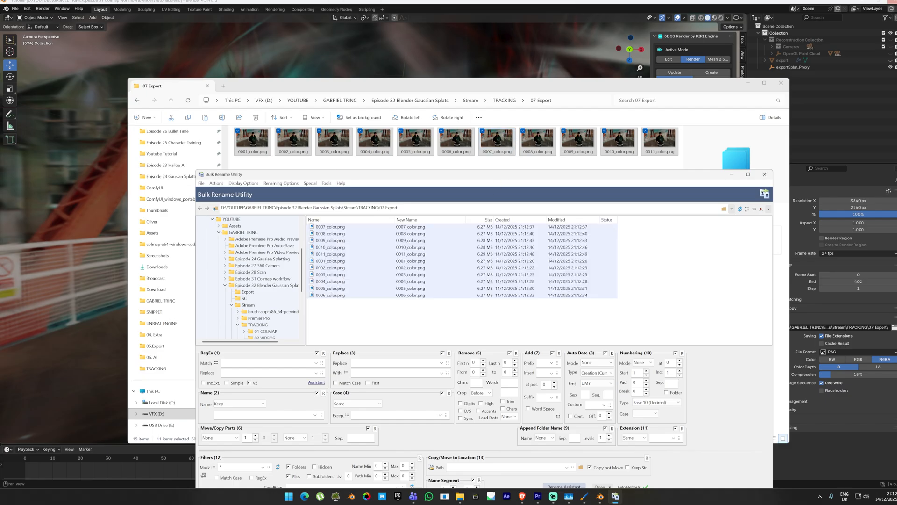
Replace '_color' with nothing in the eleven frame names and confirm the rename.
{"action": "type", "text": "_c"}
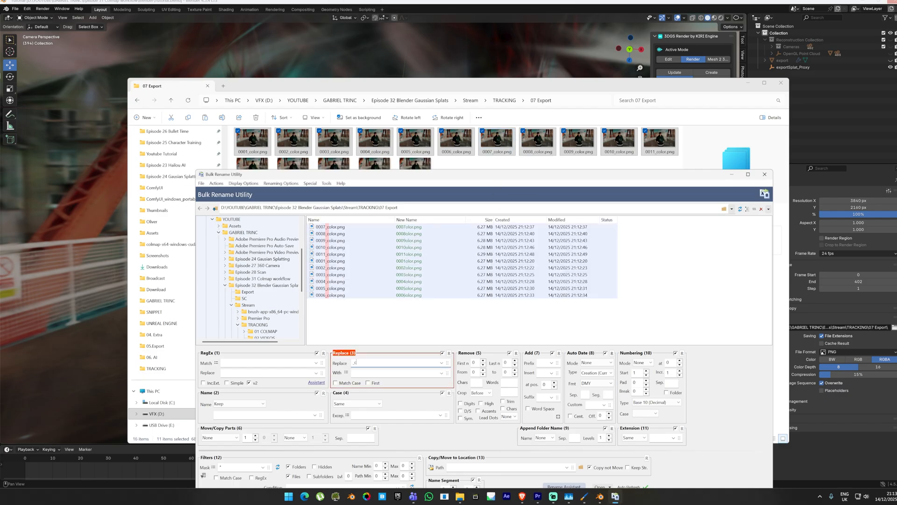
{"action": "type", "text": "_color"}
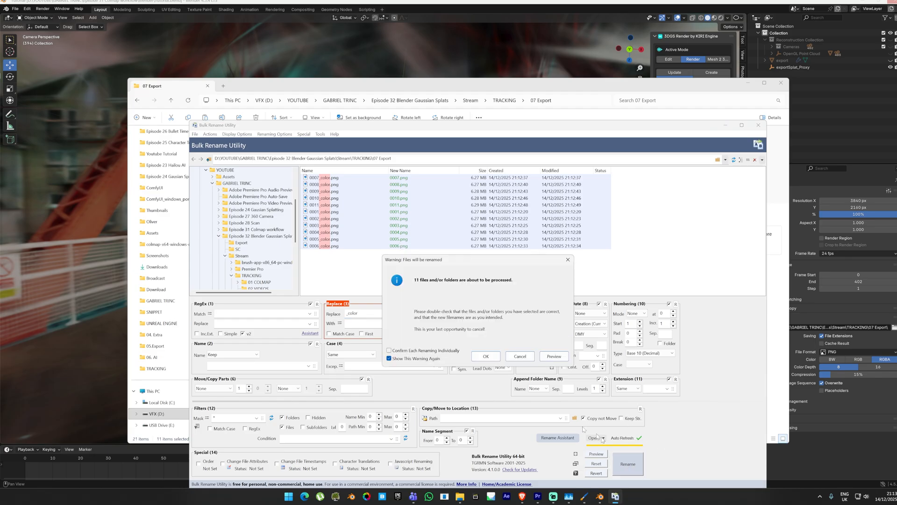
{"action": "left_click", "coordinate": [485, 356]}
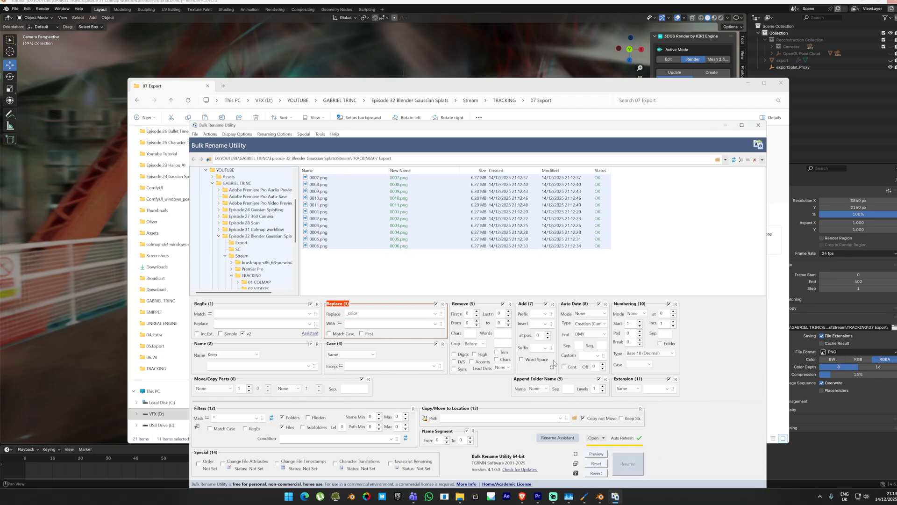